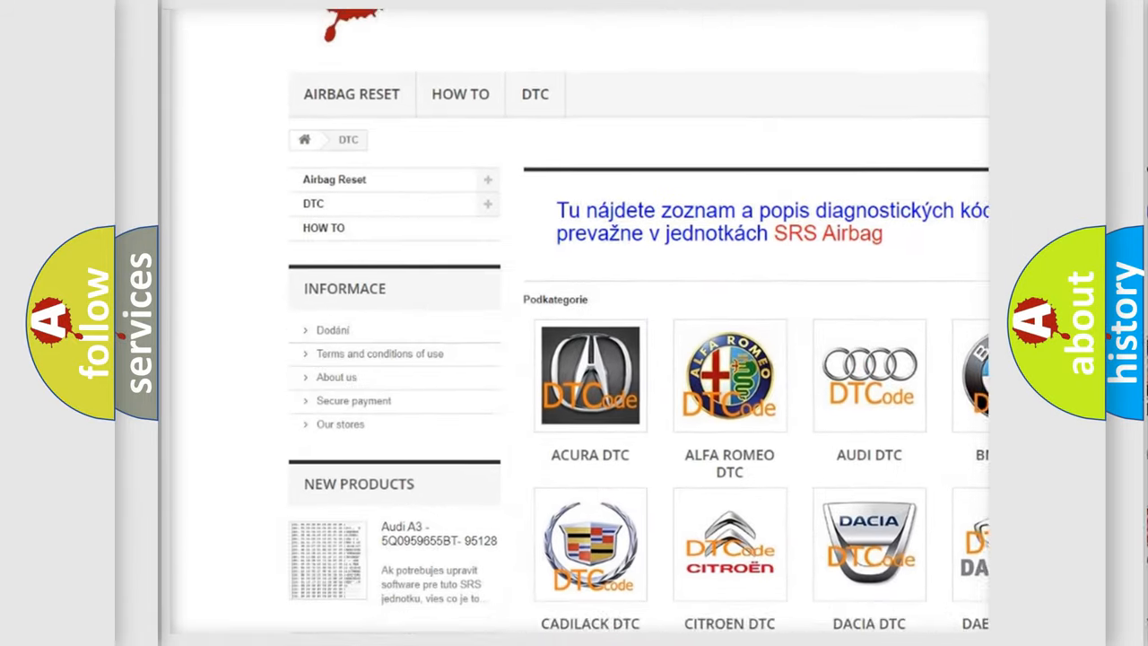
# Reveal the P0327 Cause list: open, shorted or damaged knock sensor, loose sensor, dirty block contact.
pyautogui.scroll(-3)
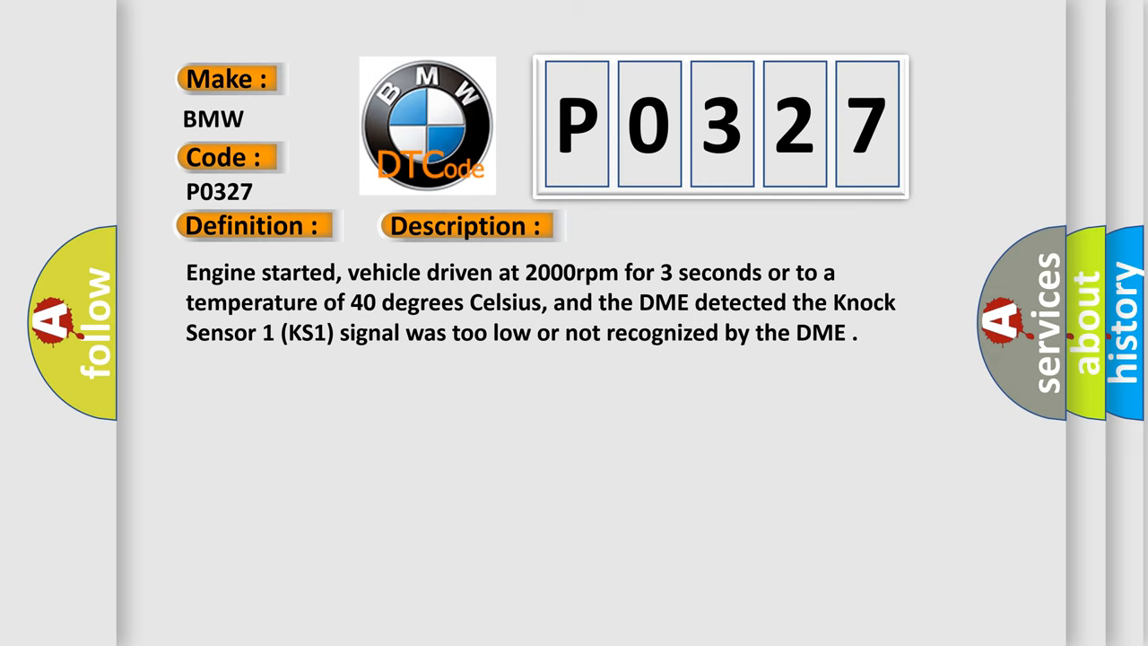
pyautogui.click(660, 226)
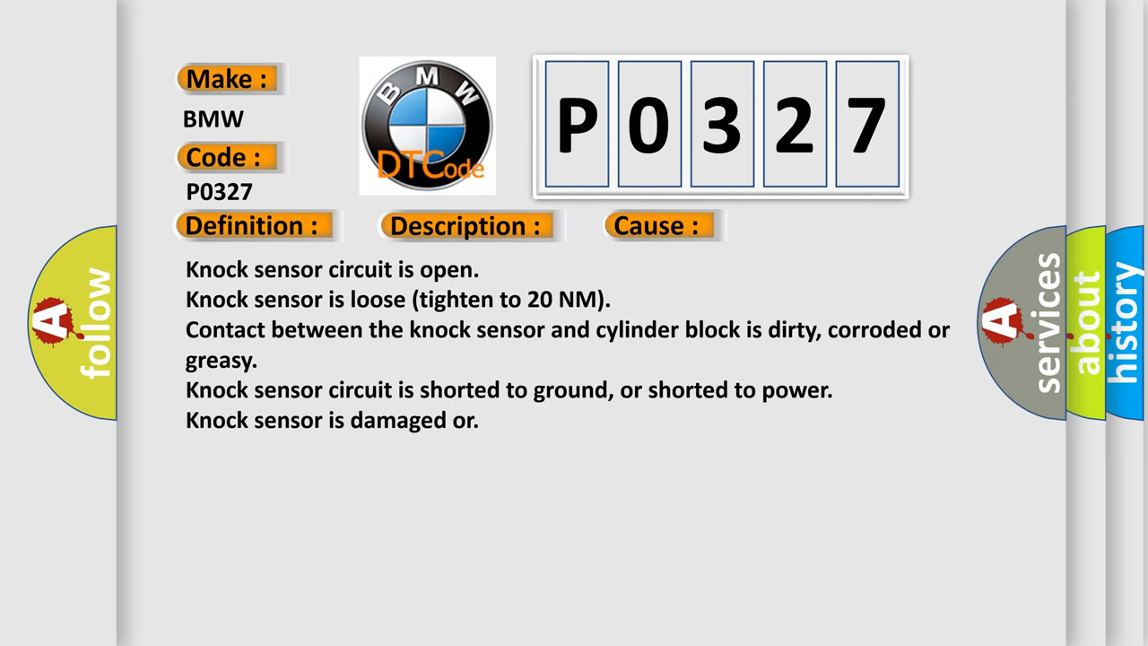